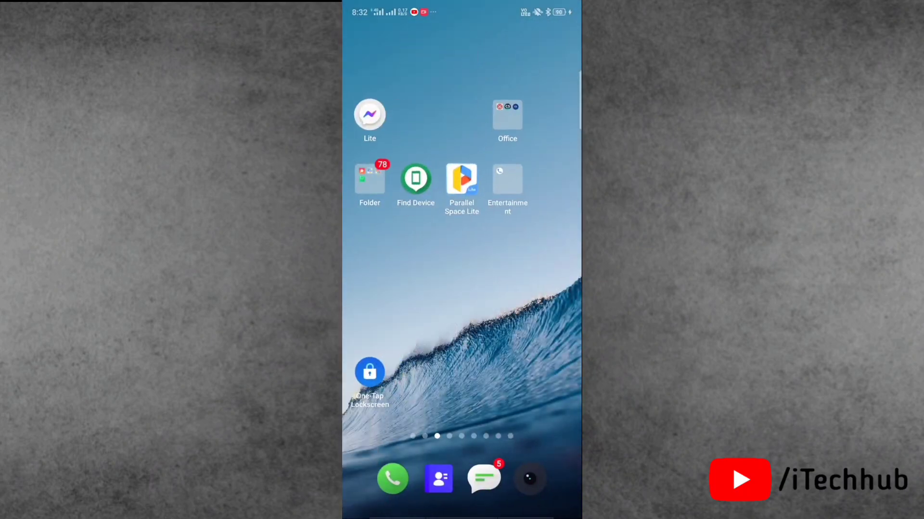
Swipe to the home screen's Google folder and launch Chrome on the ChatGPT capacity page.
scroll("left", 3)
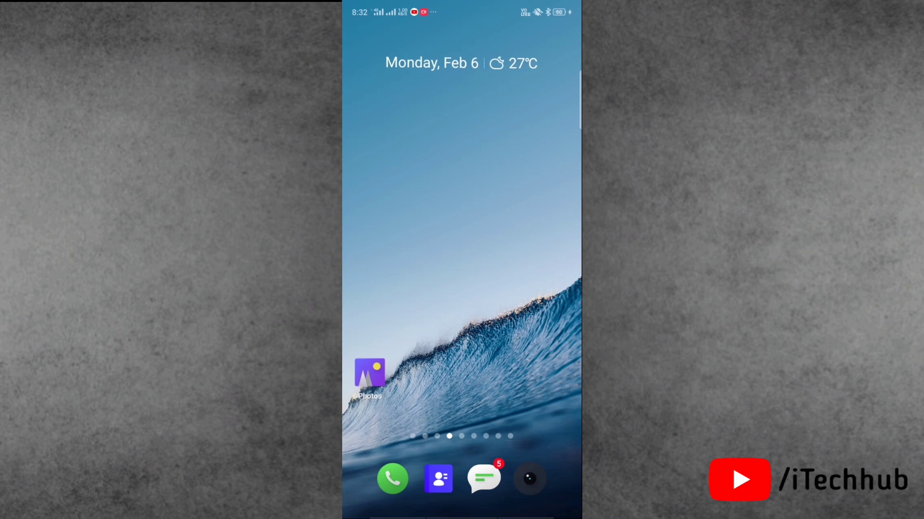
scroll("left", 3)
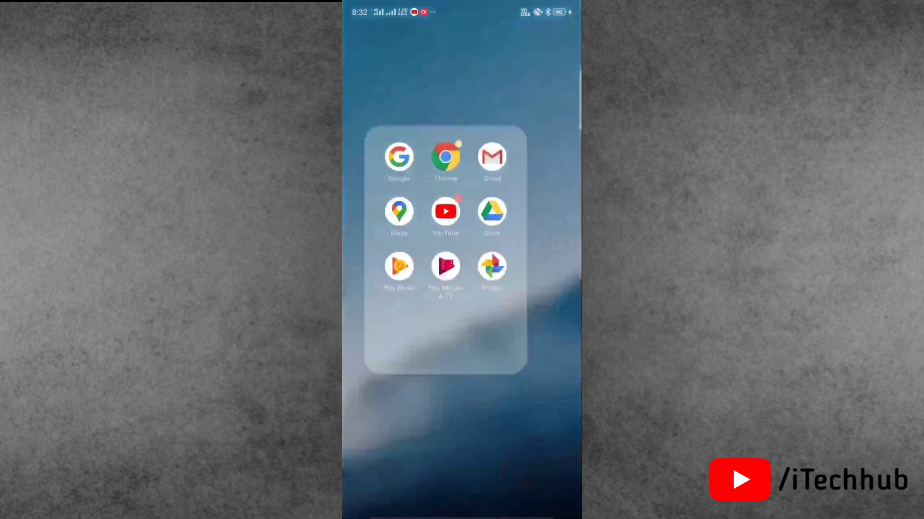
left_click(445, 157)
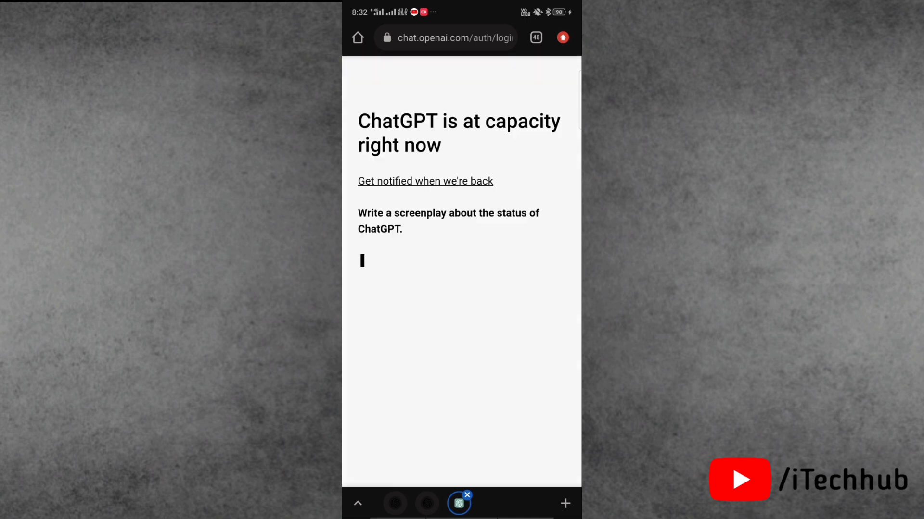
Clear the last hour of Chrome's cookies and site data from Privacy and security settings.
type("INT. CHATGPT SER")
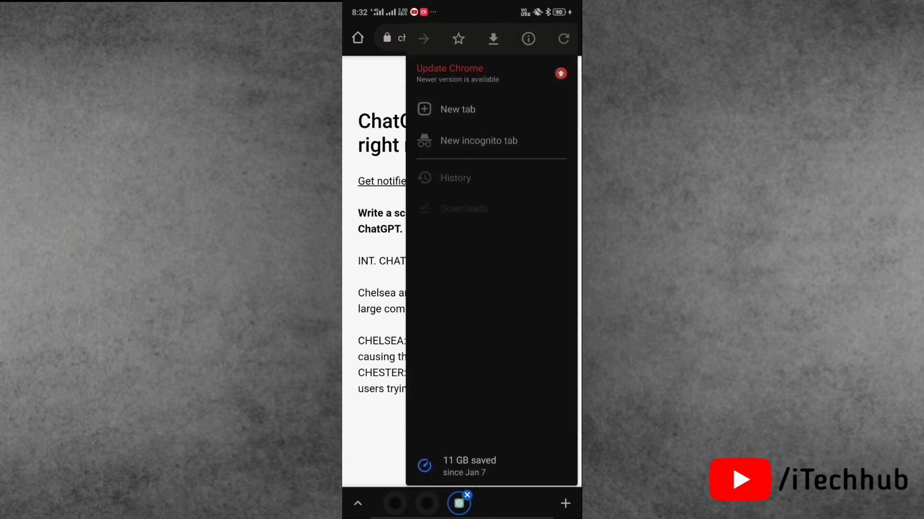
scroll("down", 3)
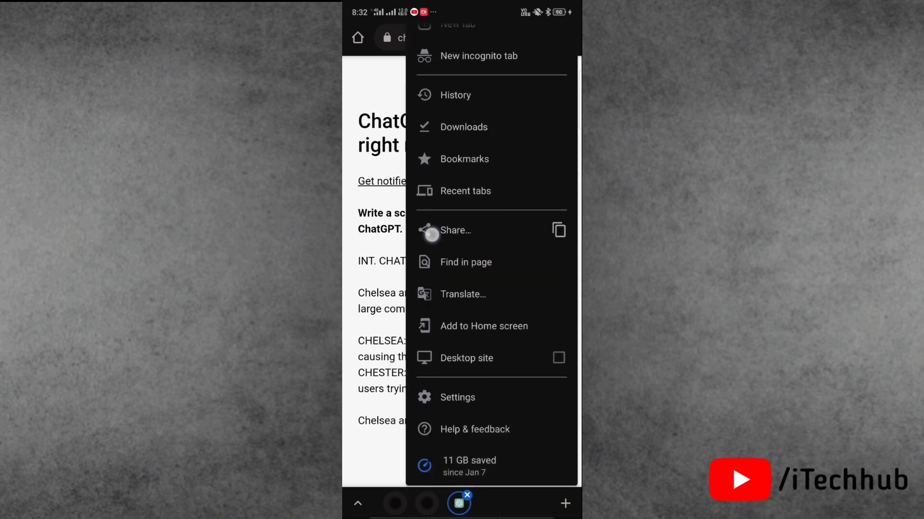
left_click(457, 397)
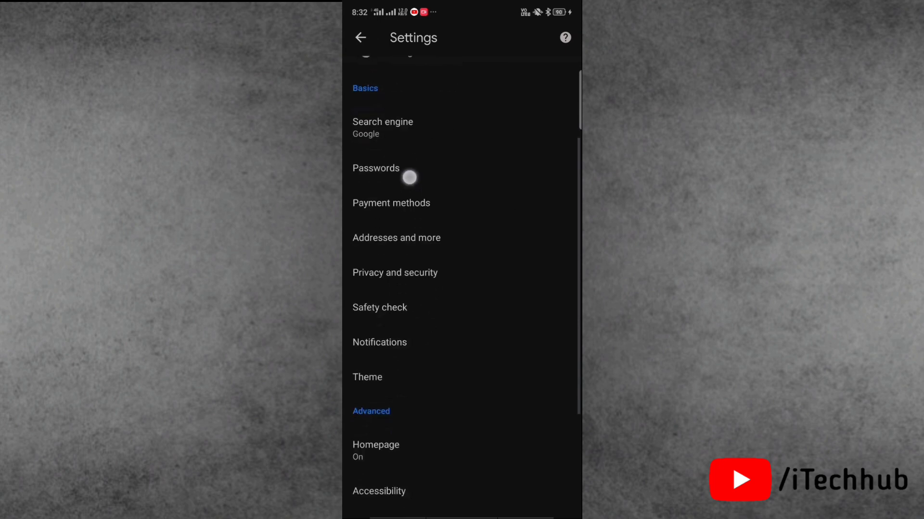
left_click(395, 272)
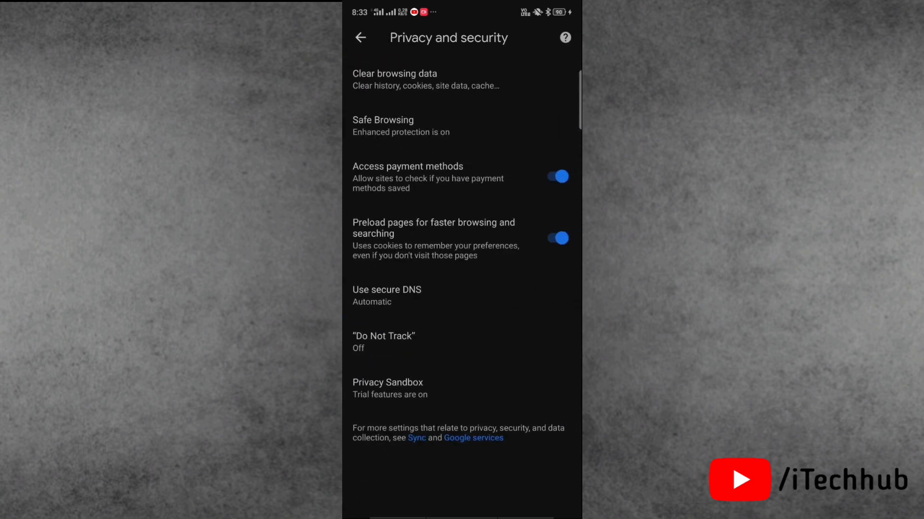
left_click(394, 79)
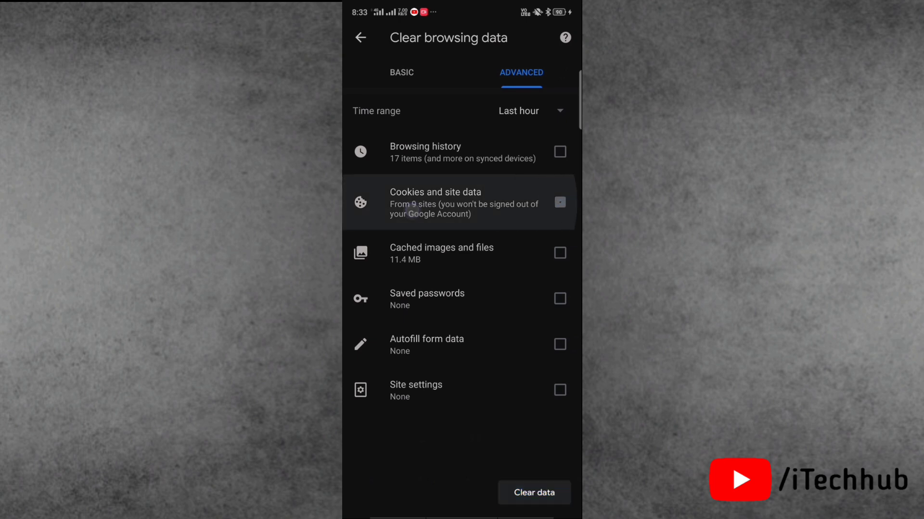
left_click(560, 203)
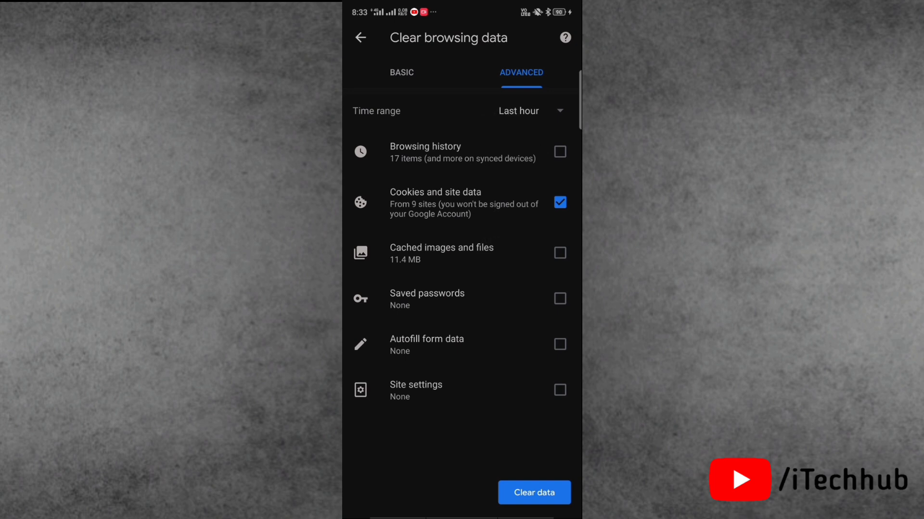
left_click(534, 492)
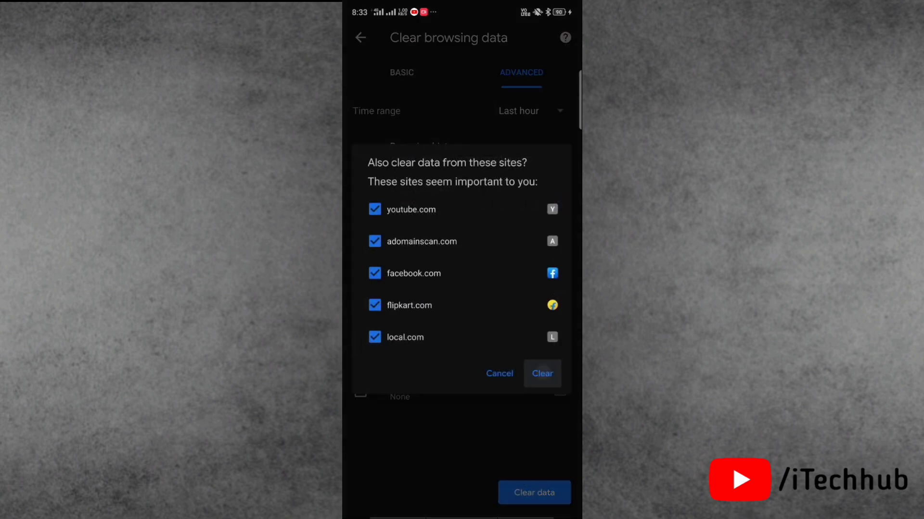
left_click(542, 374)
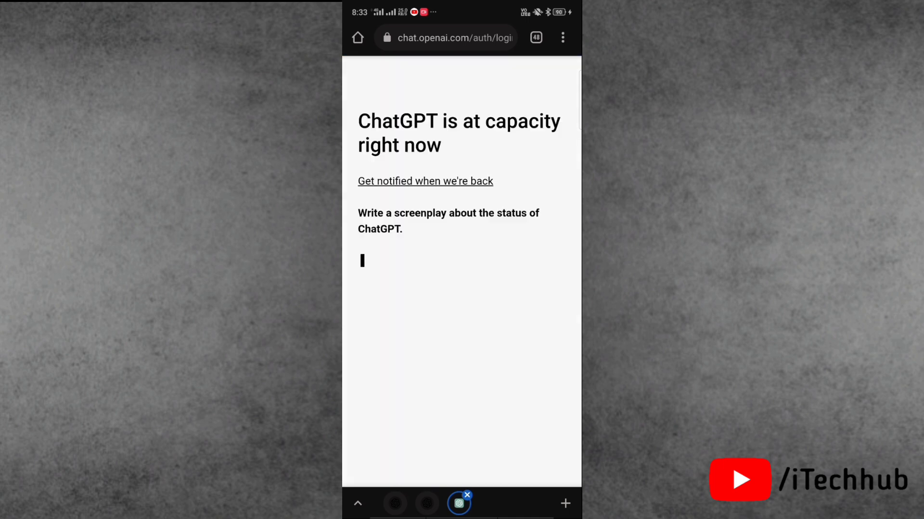
View Chrome's storage usage in Android Settings, then close all recent apps.
left_click(456, 37)
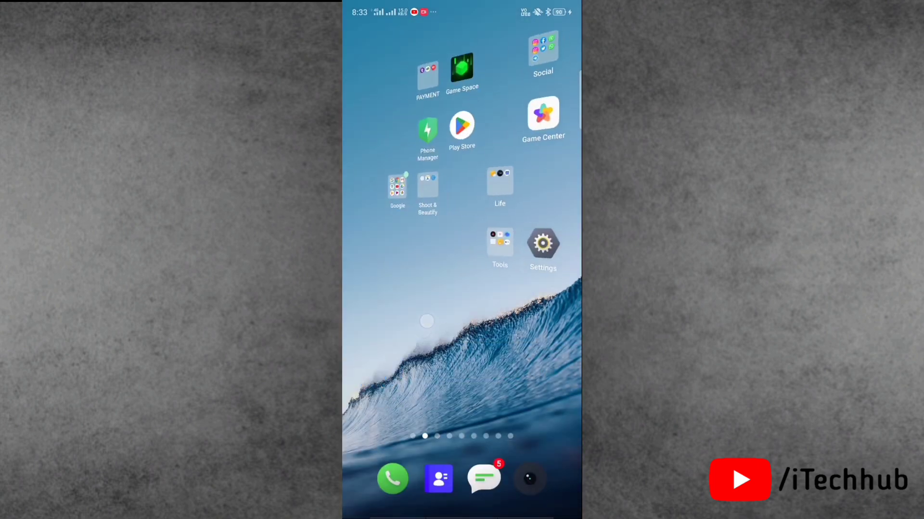
scroll("left", 3)
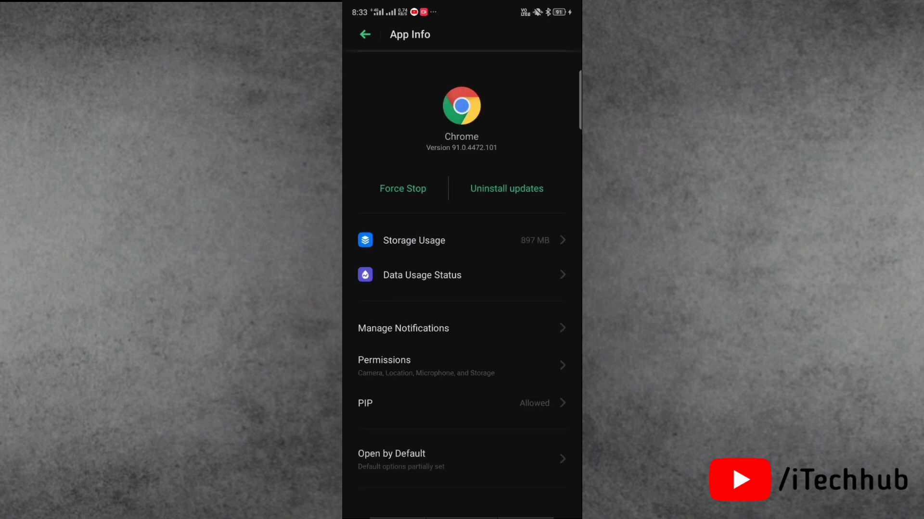
left_click(414, 241)
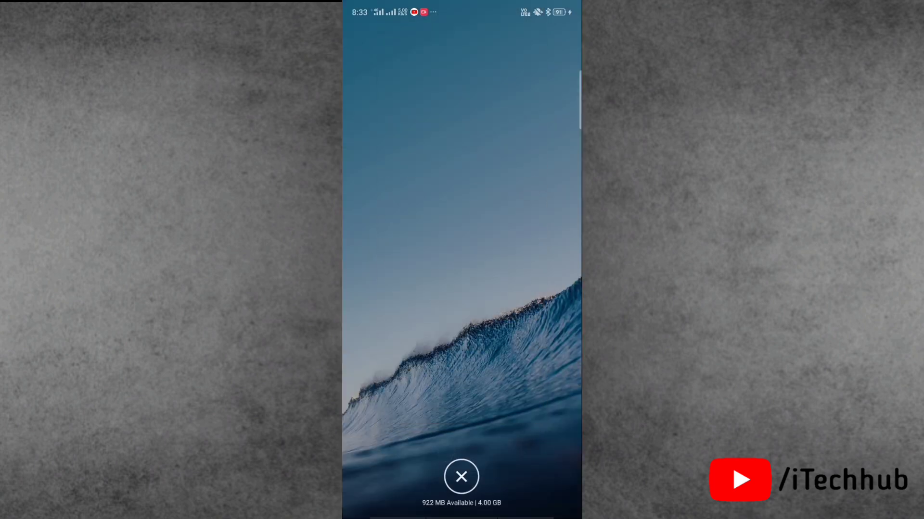
left_click(461, 477)
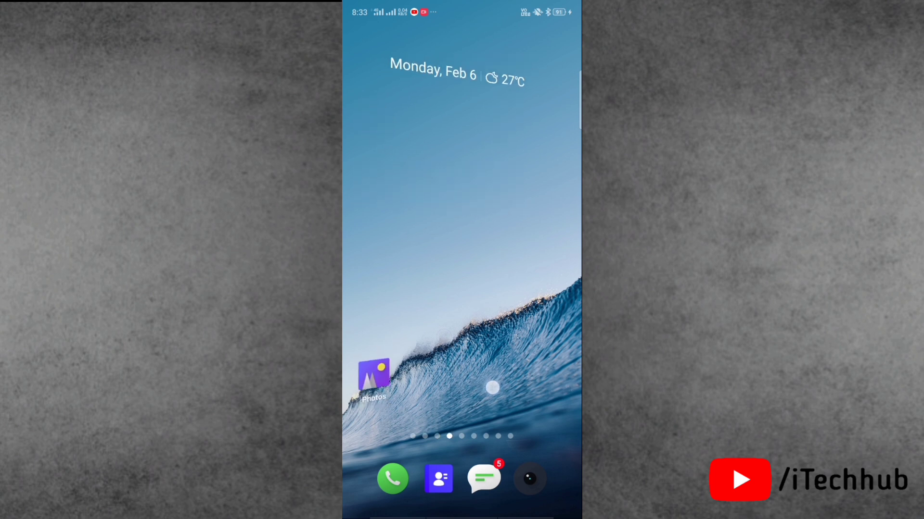
Search 'chat gpt' in UC Browser and reach ChatGPT through OpenAI's blog article.
scroll("left", 3)
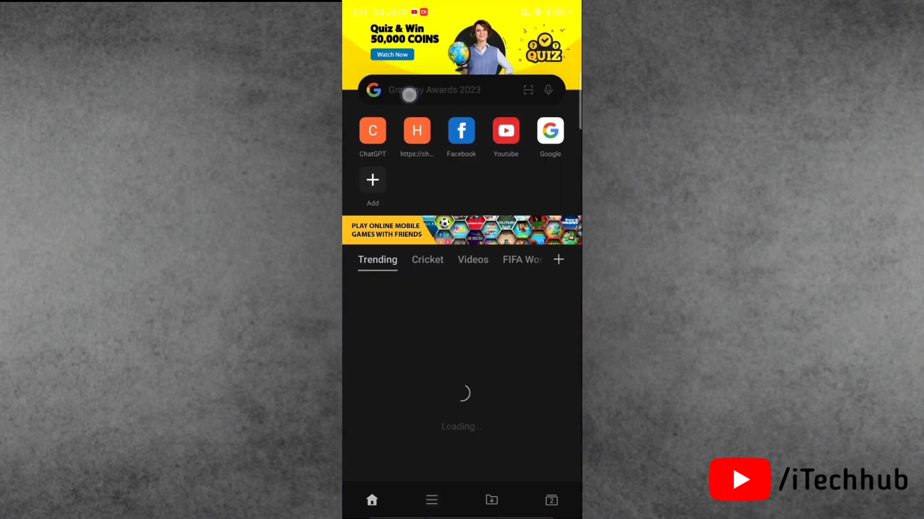
left_click(435, 90)
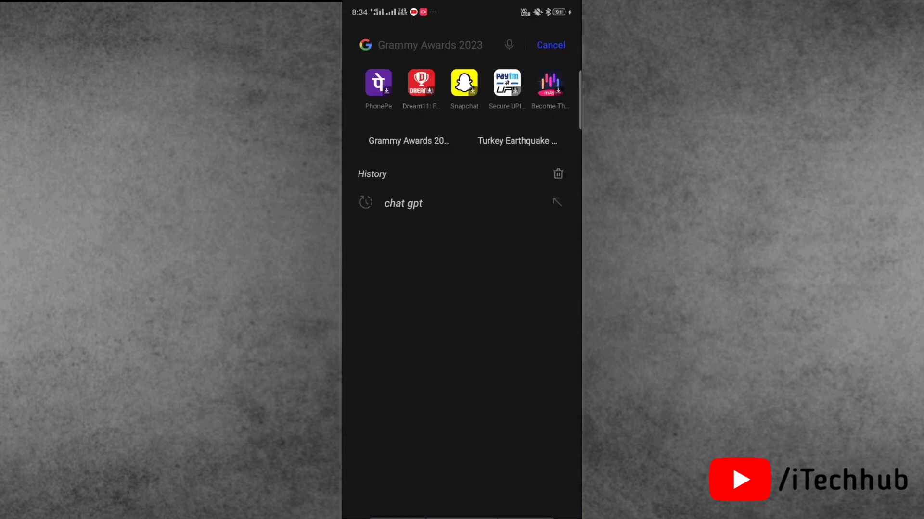
left_click(420, 45)
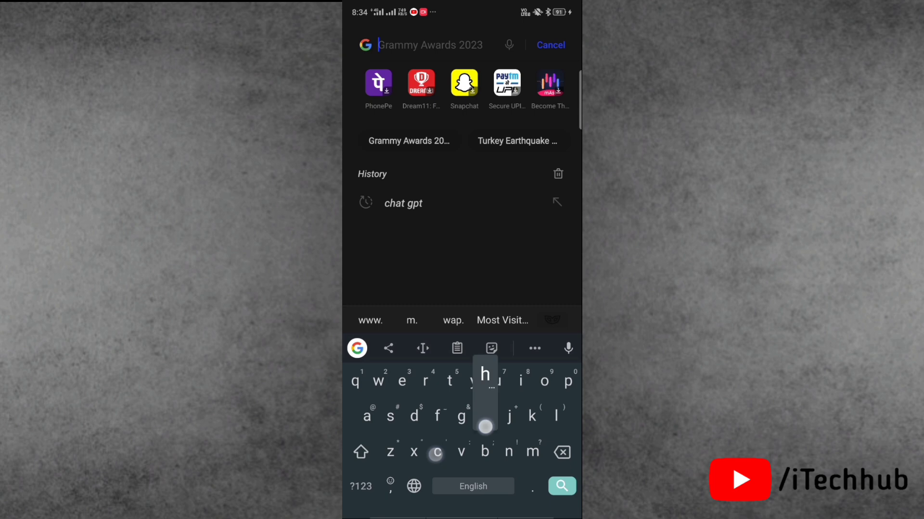
left_click(403, 203)
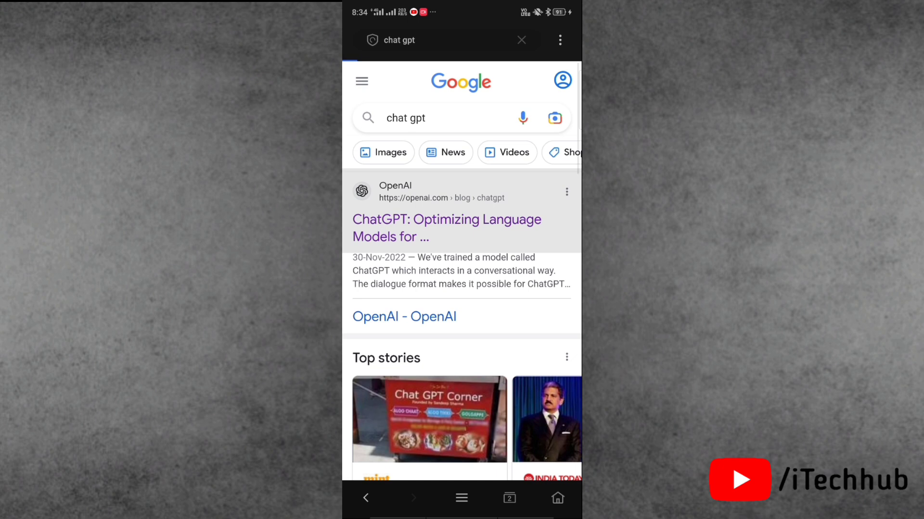
left_click(446, 228)
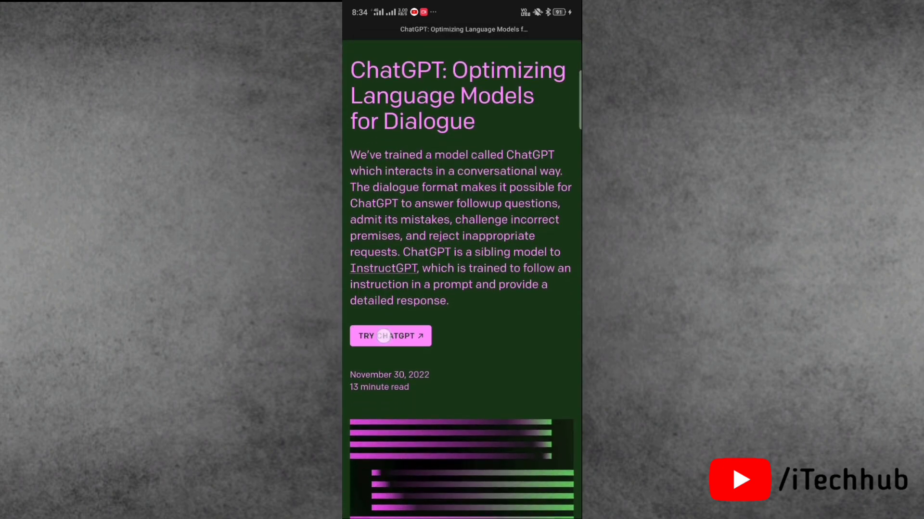
left_click(391, 335)
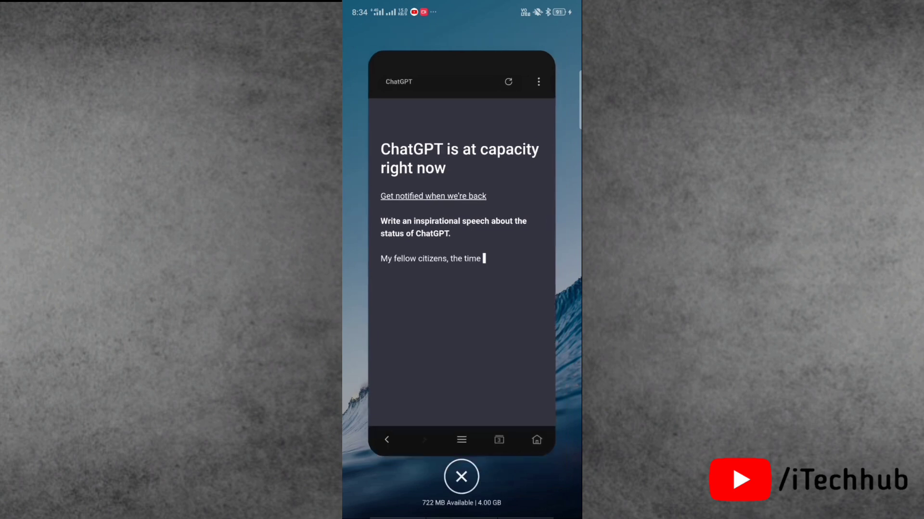
Close recent apps and reopen the chat.openai.com login page in Chrome.
left_click(461, 476)
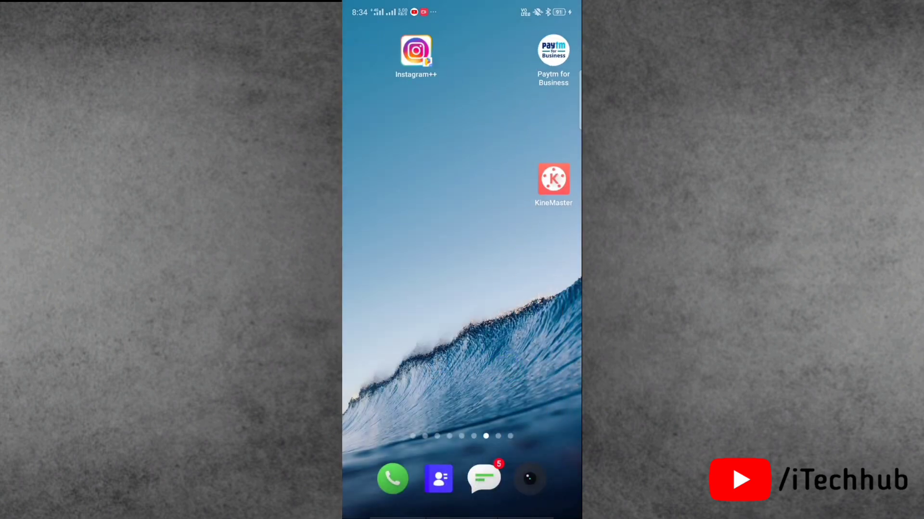
scroll("left", 3)
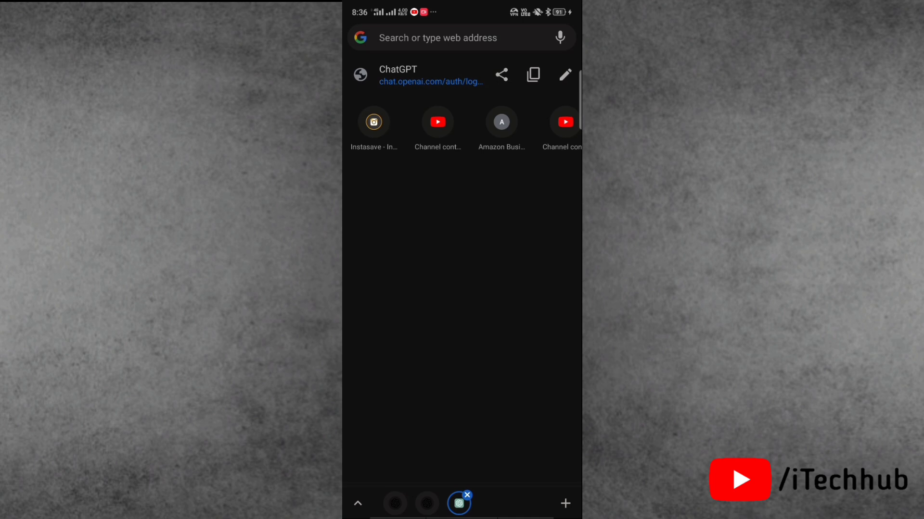
left_click(416, 75)
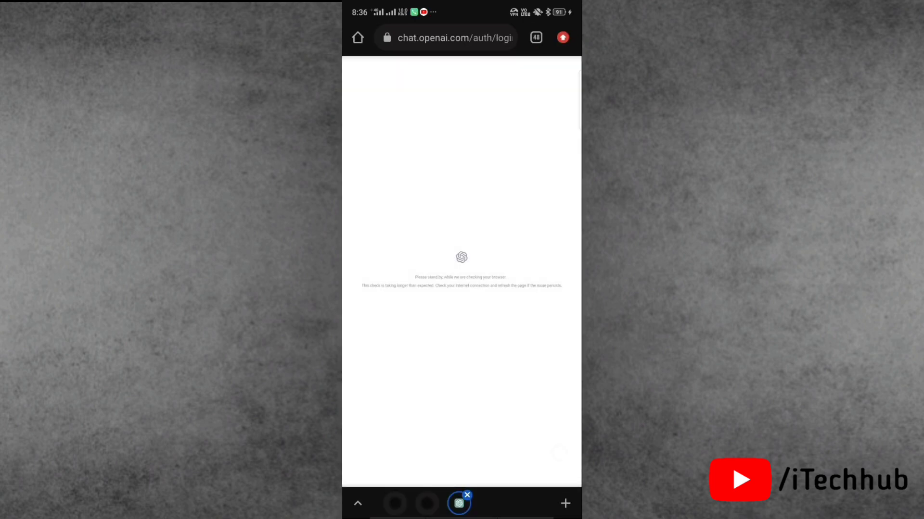